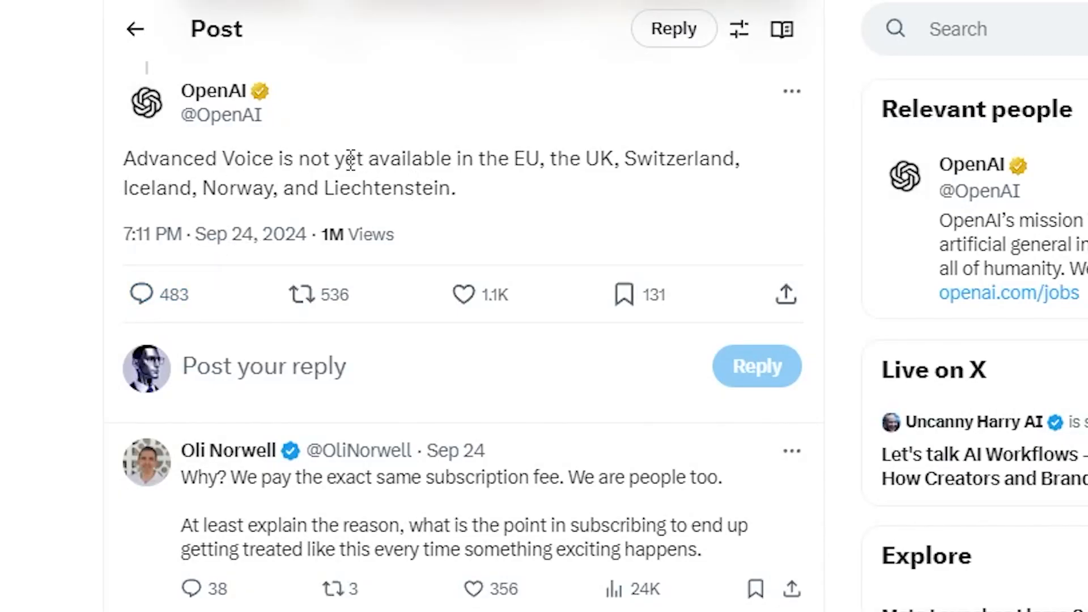
mouse_move(552, 158)
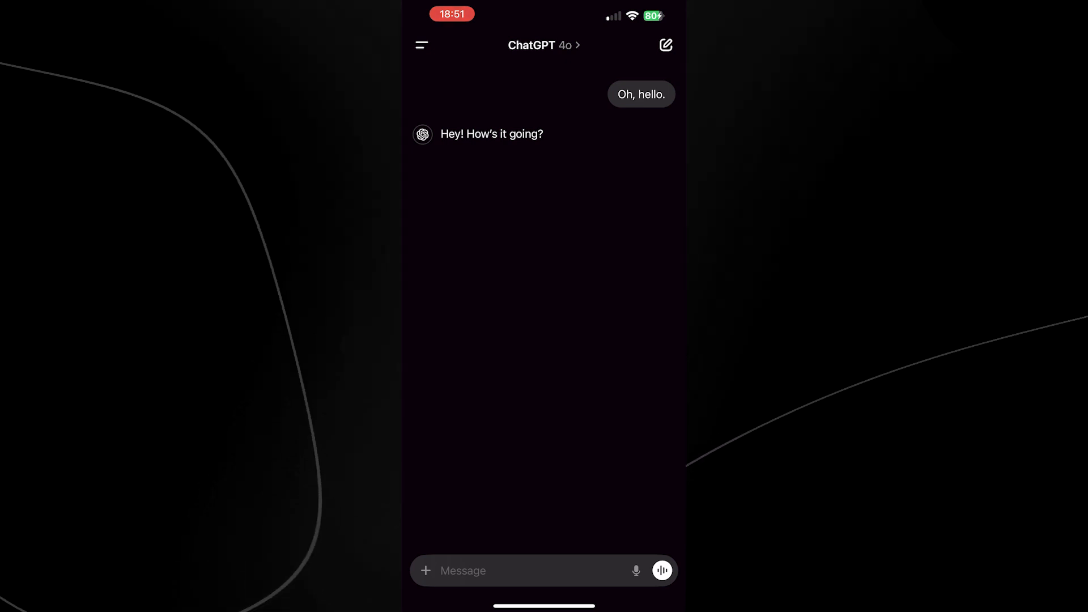
Step: Start a voice conversation from the ChatGPT message bar, revealing the advanced voice rollout notice
click(661, 570)
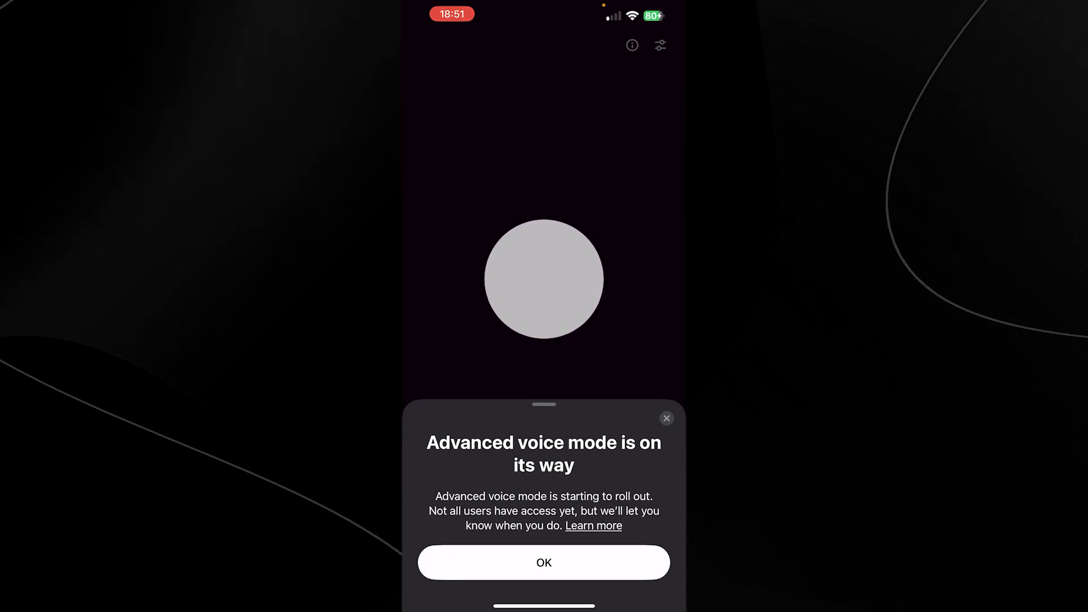
click(543, 562)
text(nor)
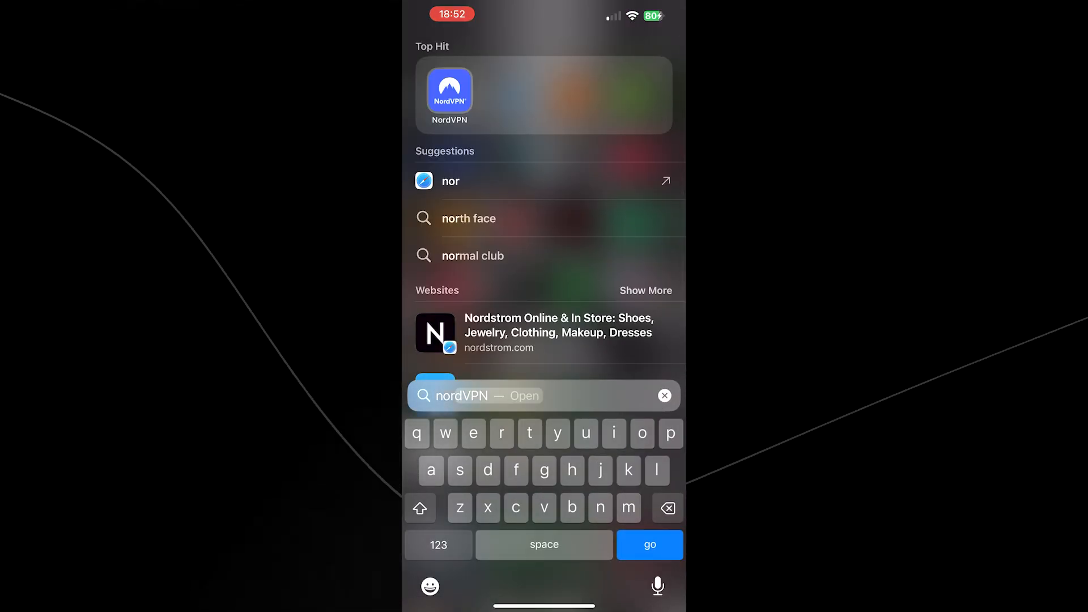
Step: Launch NordVPN from the Spotlight top hit and view its not-connected status
click(449, 90)
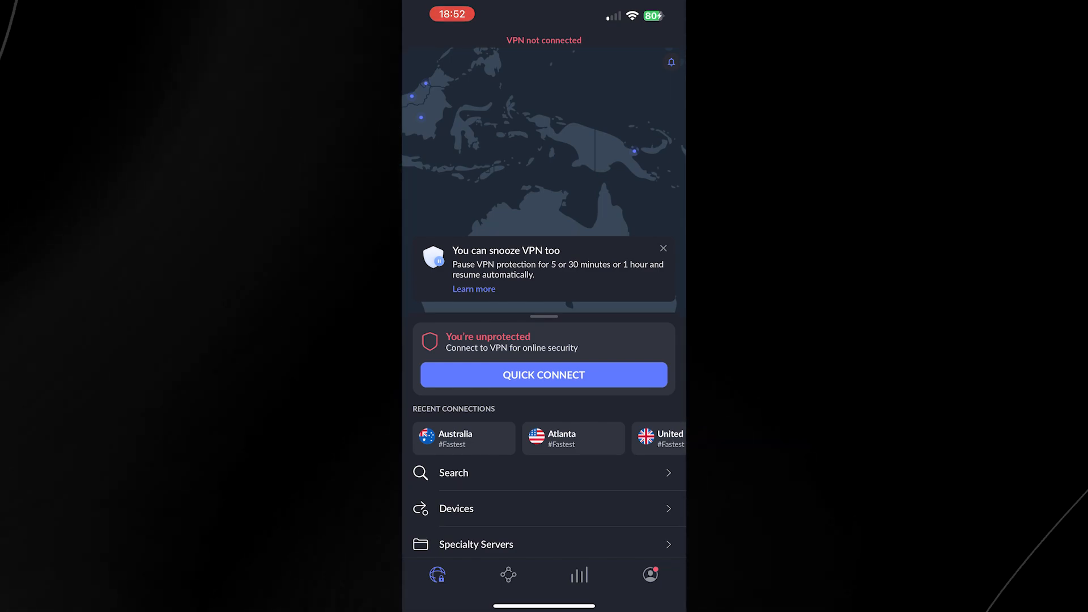
click(543, 375)
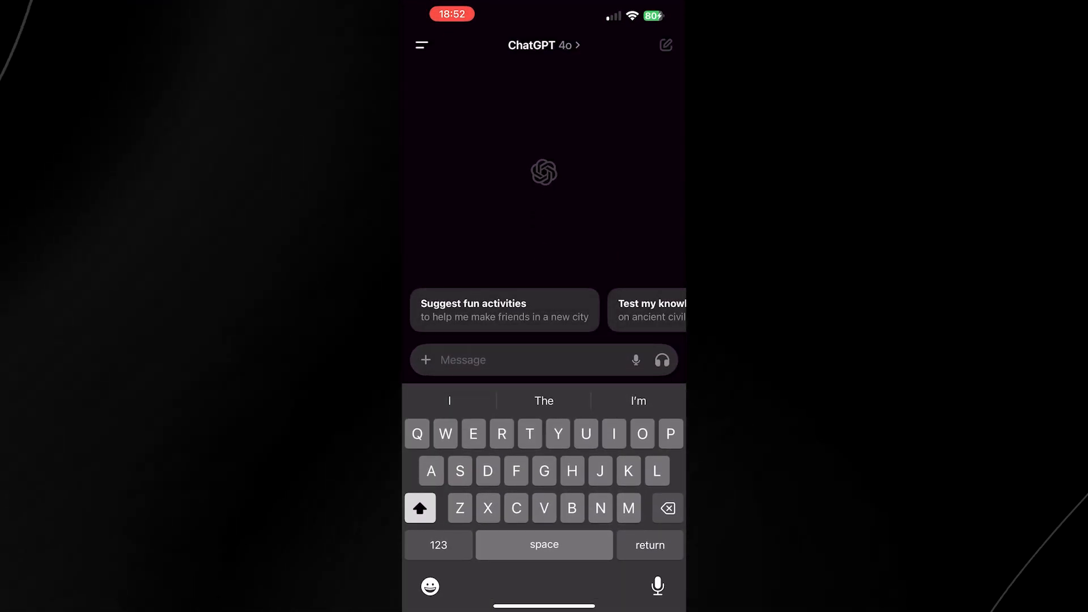
Step: Start voice in the chat, dismiss the advanced-voice-unavailable notice and end the session
click(659, 359)
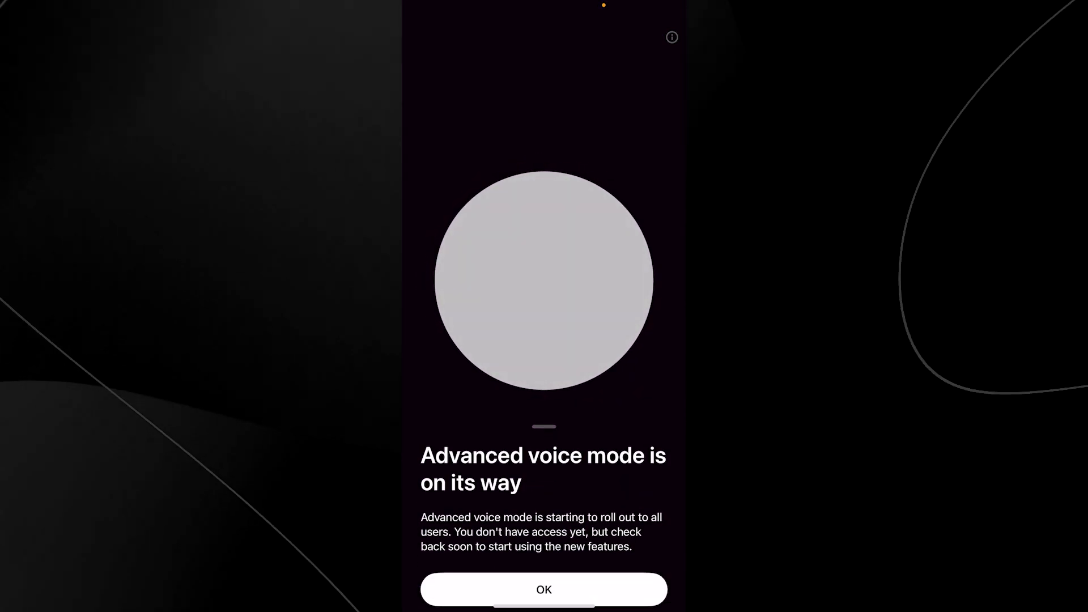
click(543, 589)
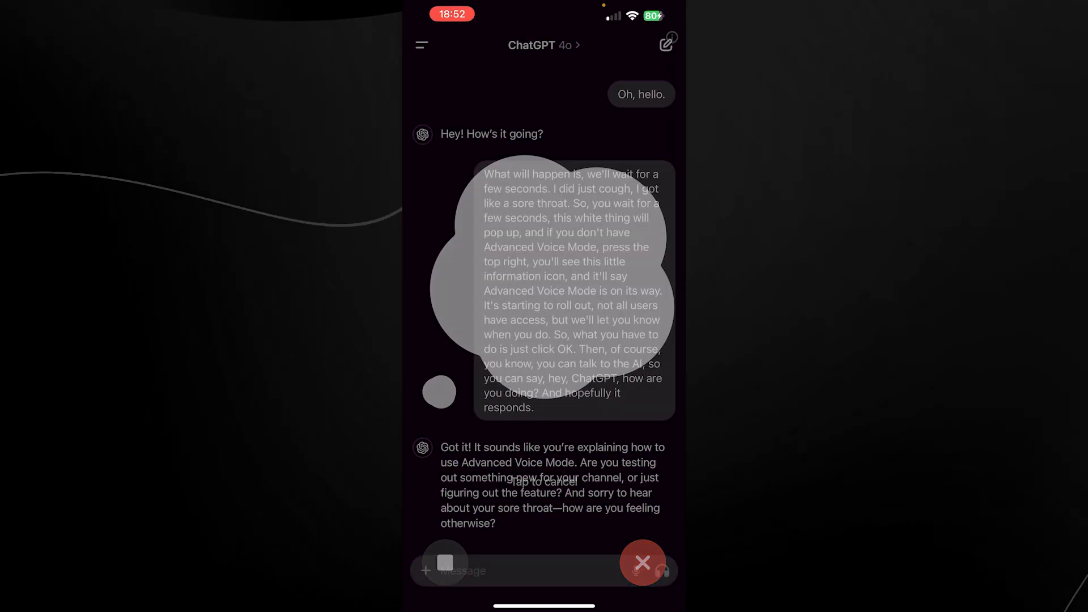
click(642, 562)
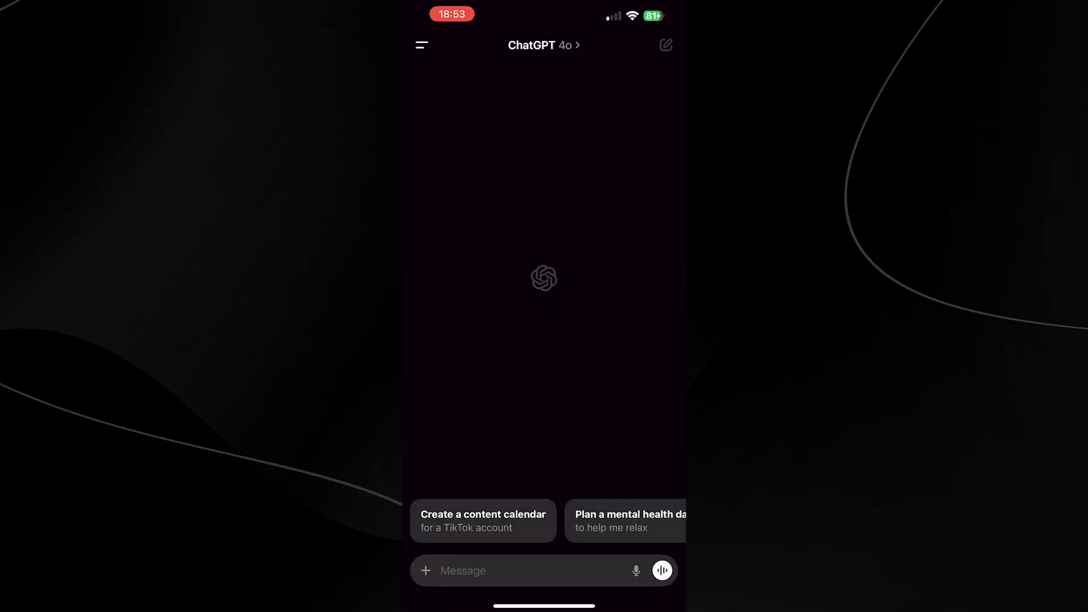
Step: Start voice mode in an empty new chat, get the blue advanced-voice orb, then end it
click(661, 570)
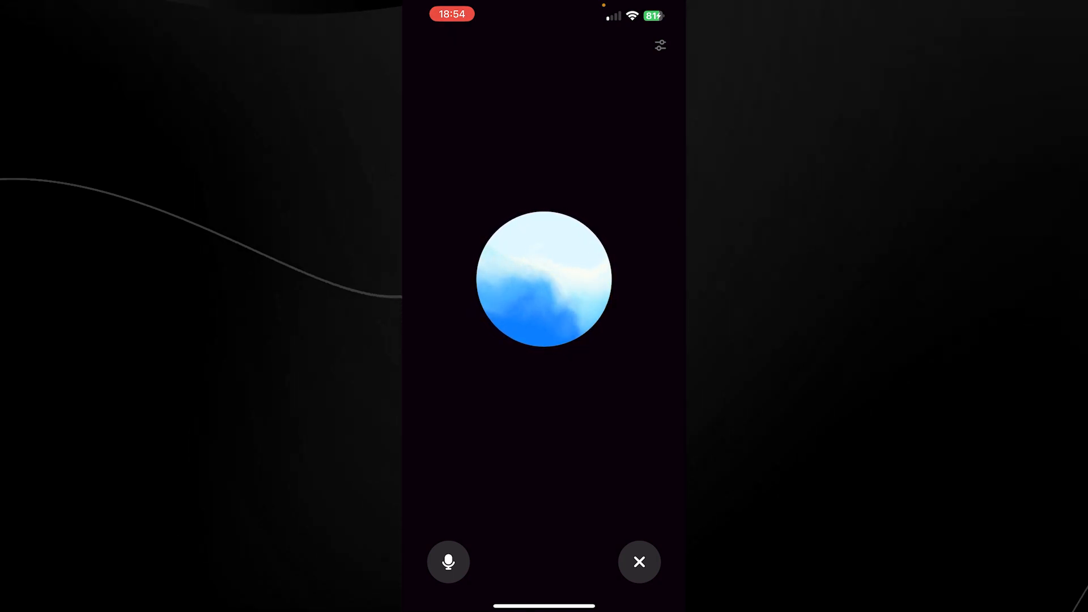
click(639, 562)
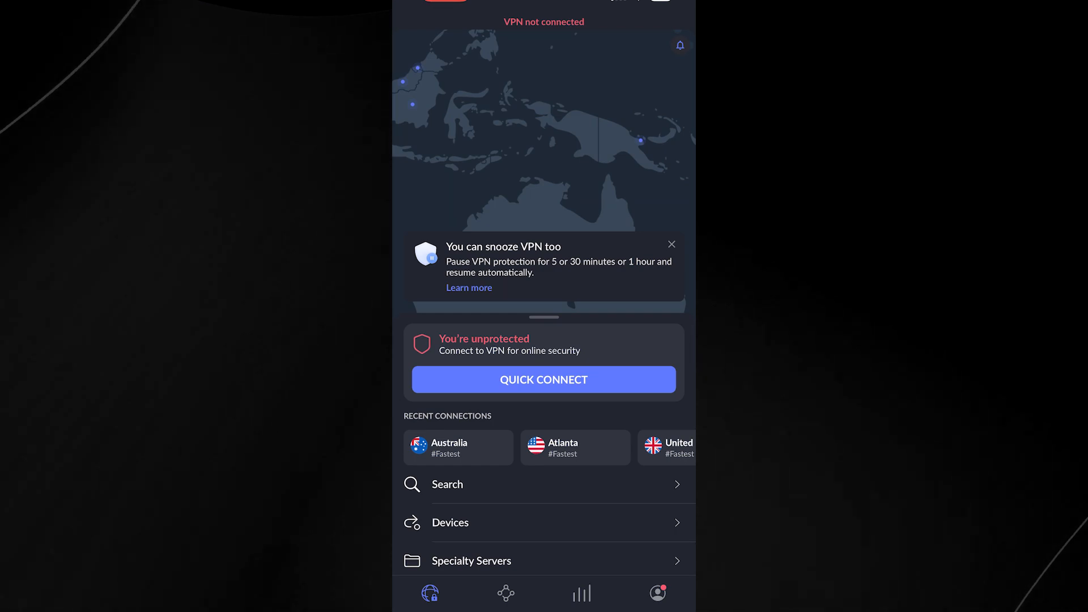
Step: Connect NordVPN to a United States server from the Browse Countries list
scroll(down, 3)
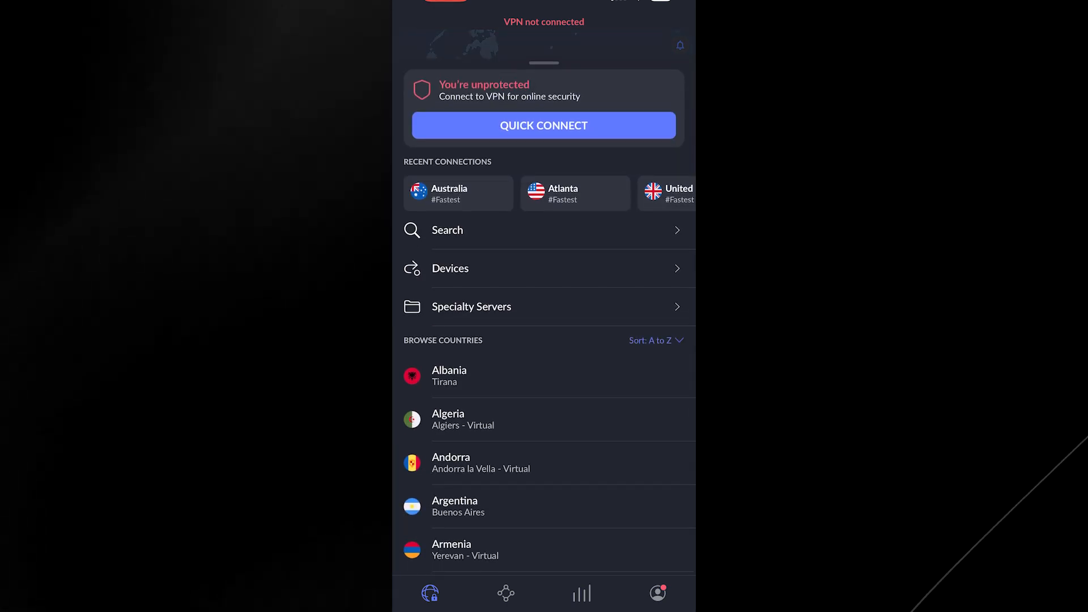
scroll(down, 3)
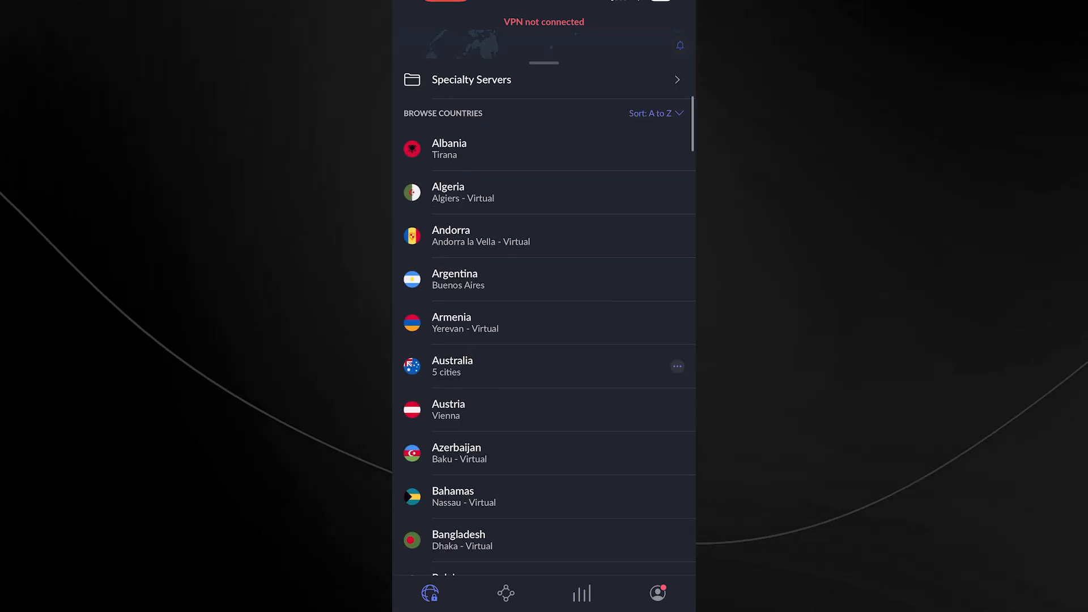
scroll(down, 3)
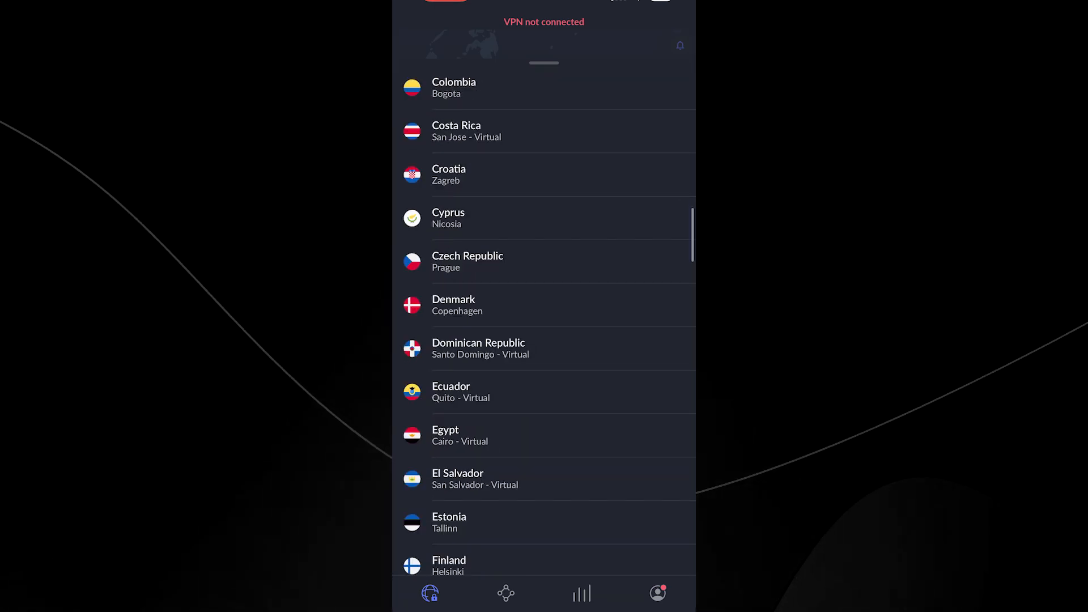
scroll(down, 3)
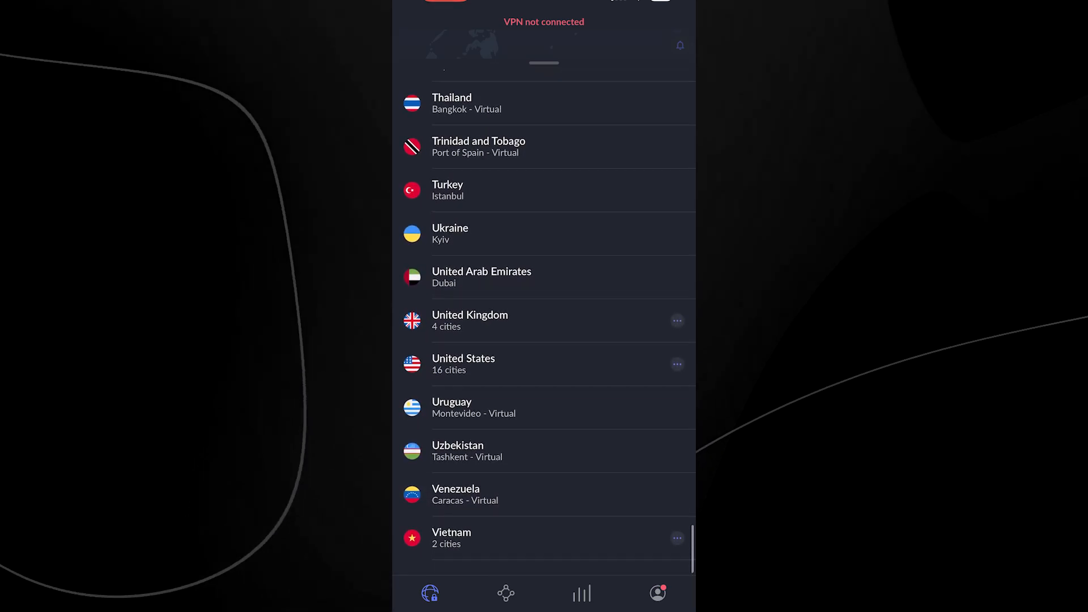
click(462, 364)
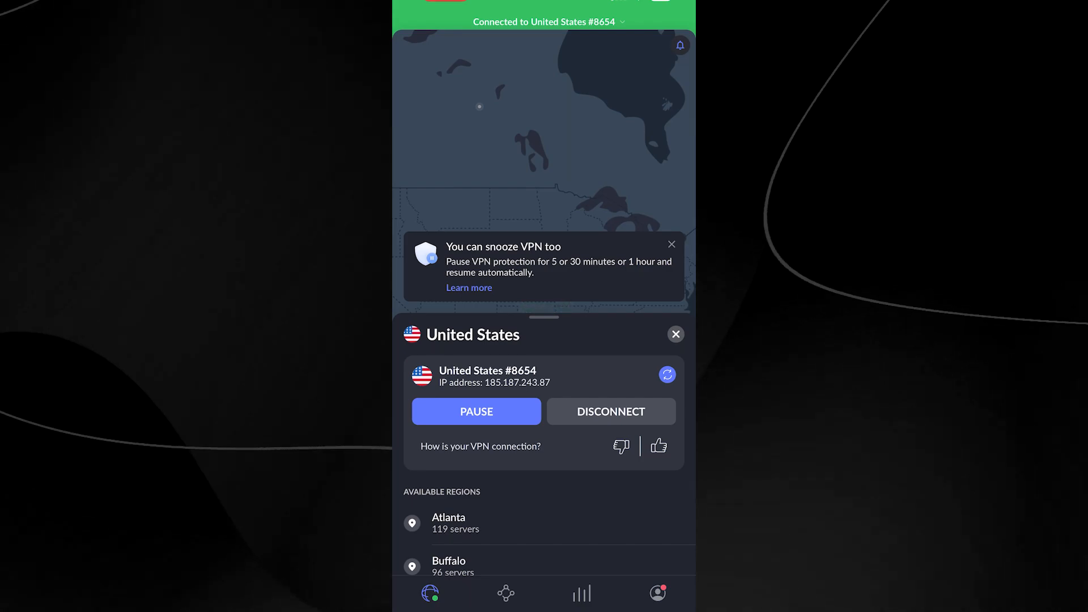
Step: Disconnect from the United States server and close its regions panel
click(610, 411)
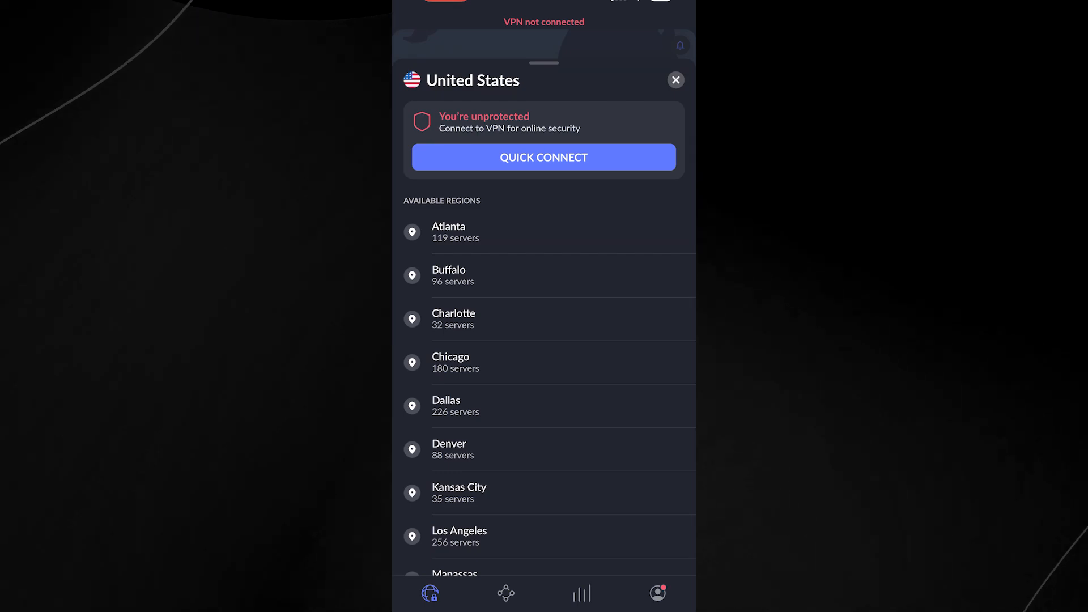
scroll(down, 3)
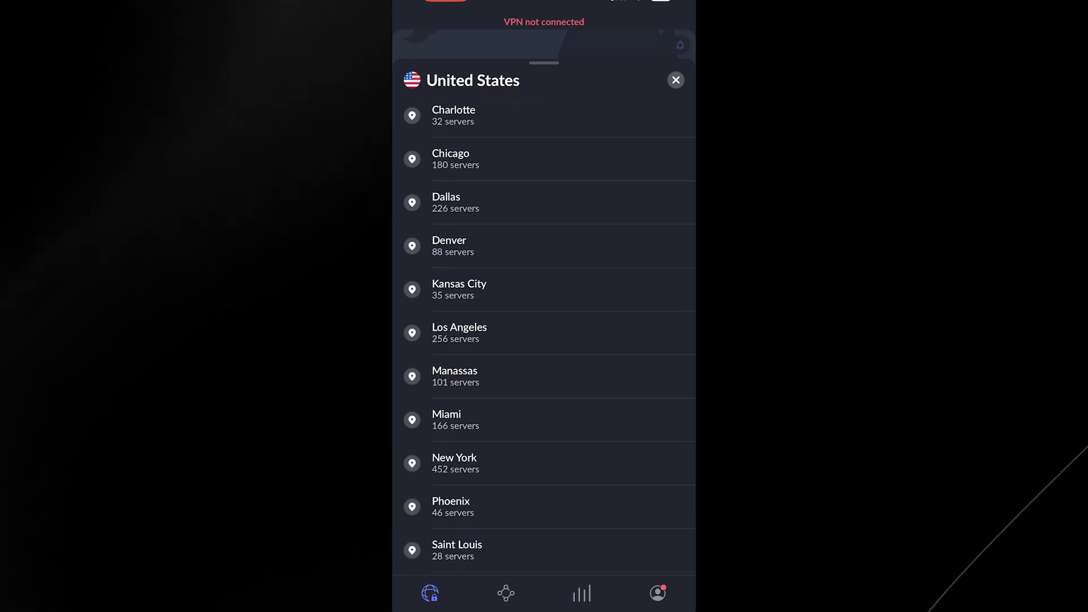
click(674, 79)
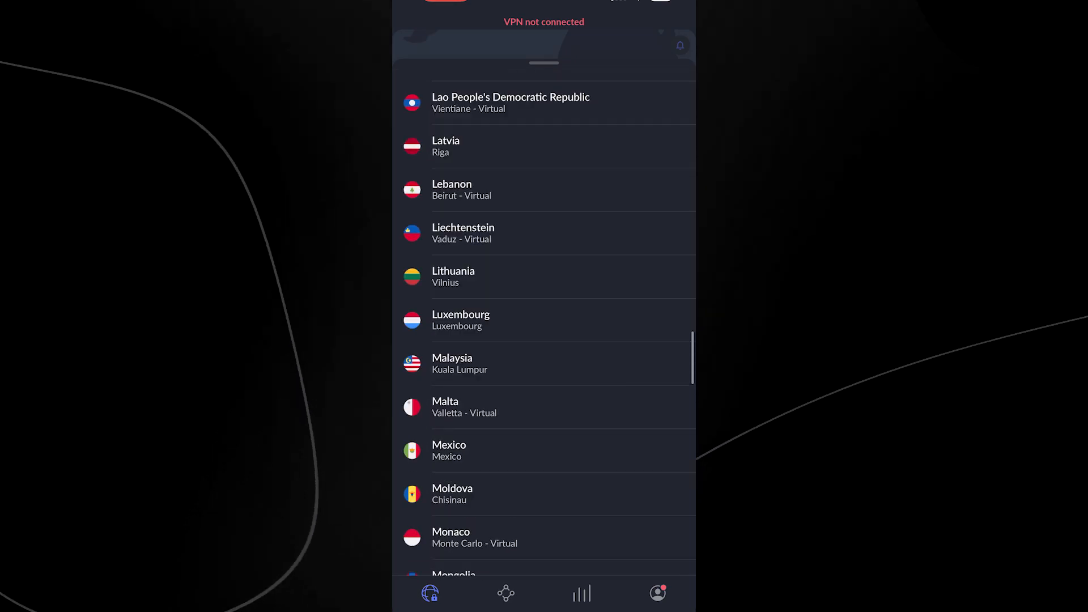
Step: Connect NordVPN to an Australian server (Australia #782) instead
scroll(down, 3)
text(Aus)
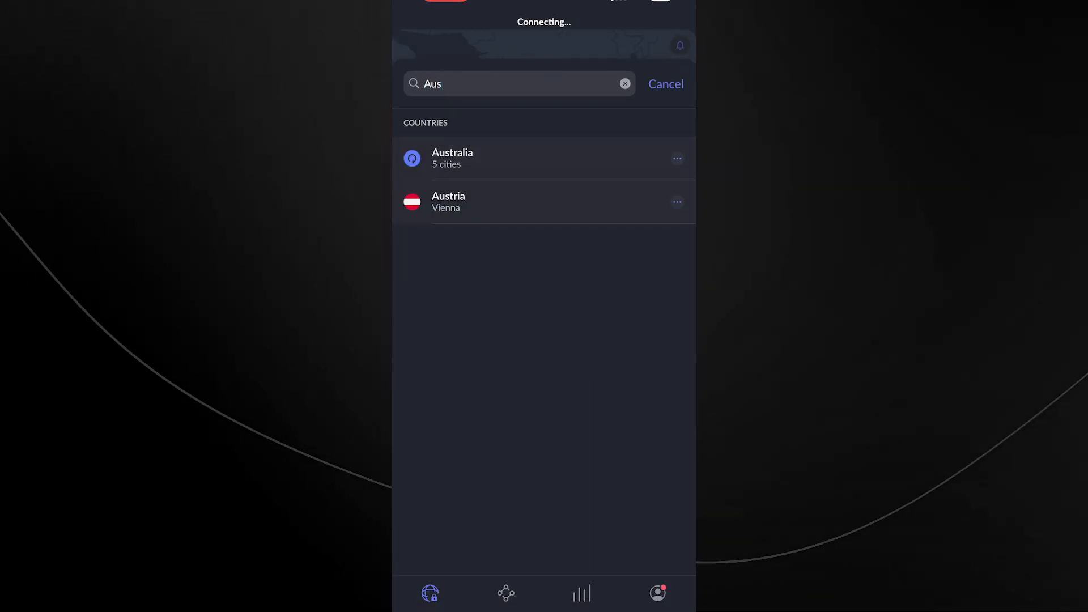
click(452, 159)
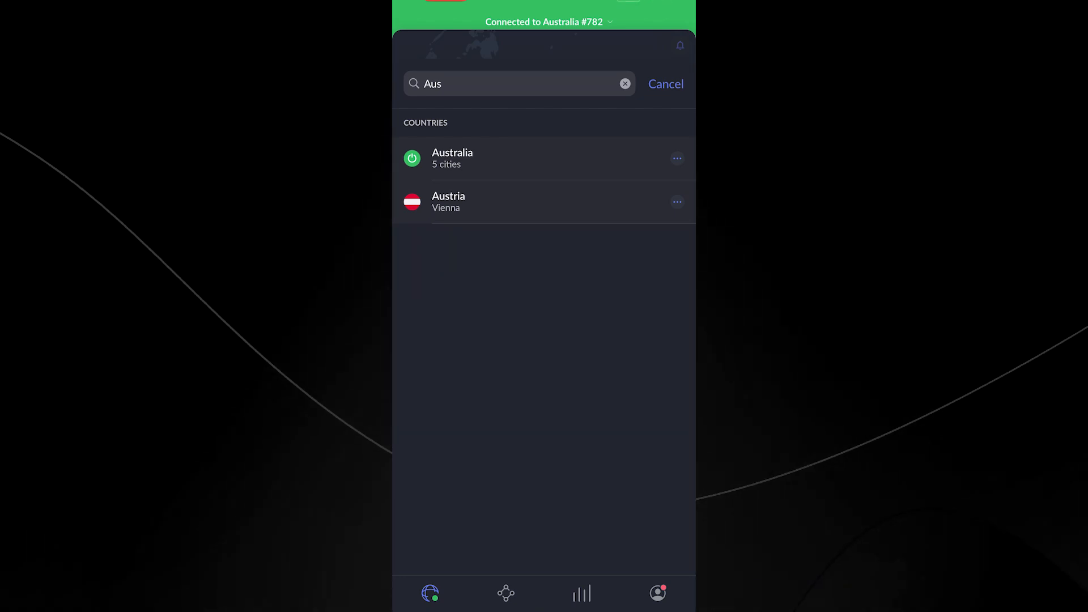
click(664, 84)
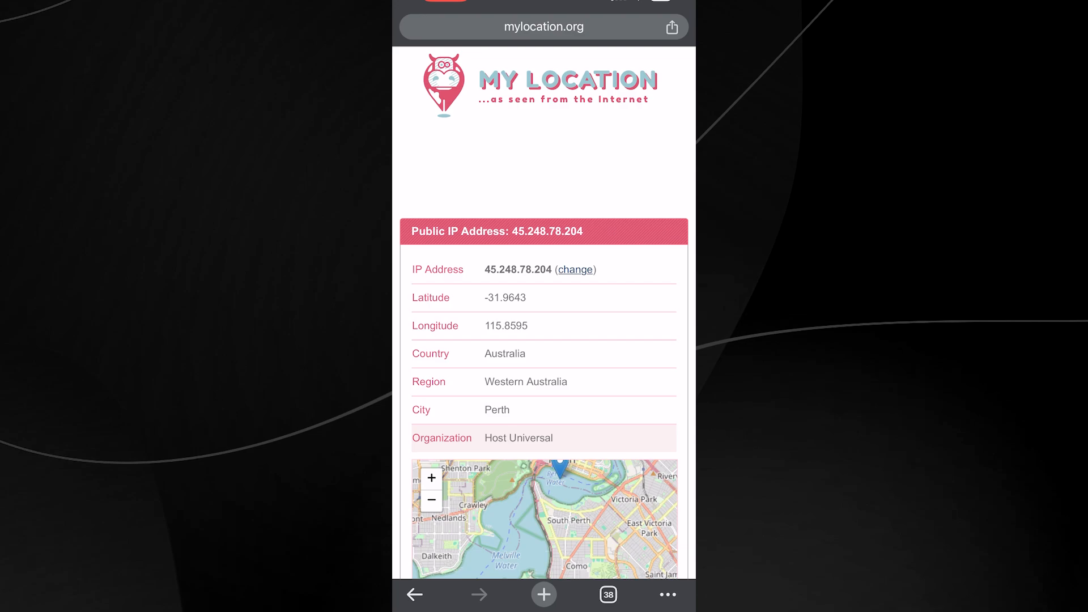
Step: Check on mylocation.org that the IP now resolves to Perth, Western Australia
scroll(down, 3)
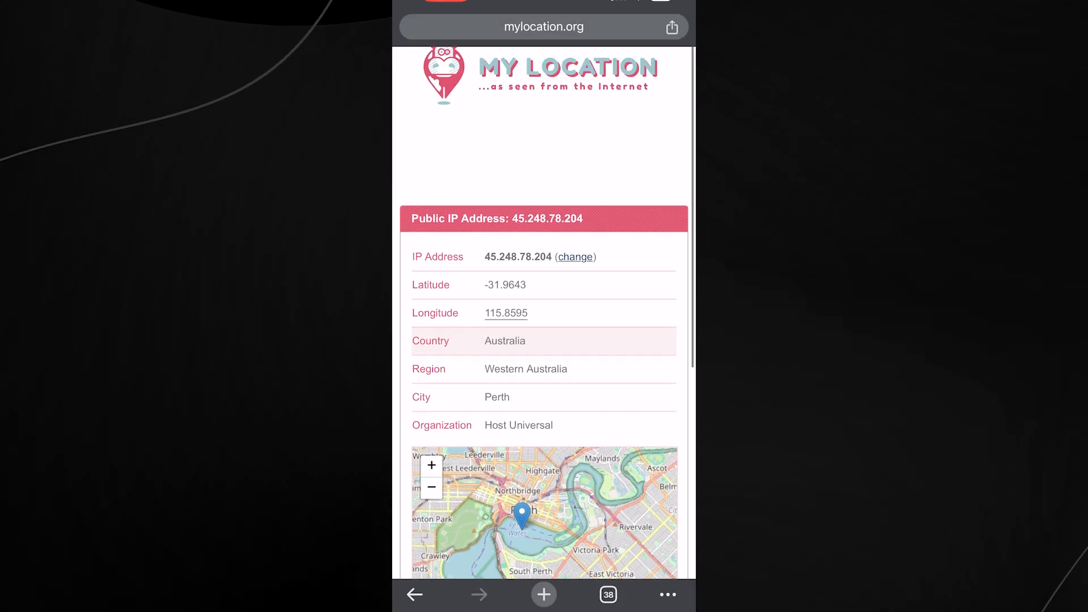
scroll(down, 3)
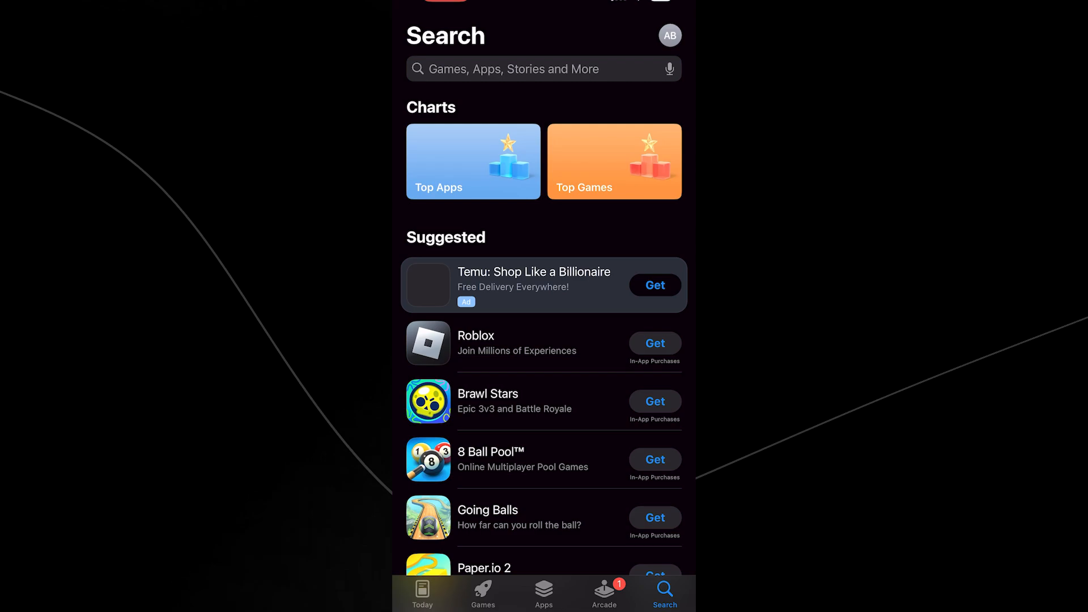
Step: Search the App Store for 'vpn' and browse the results including NordVPN and VPN Proxy Master
text(vpn)
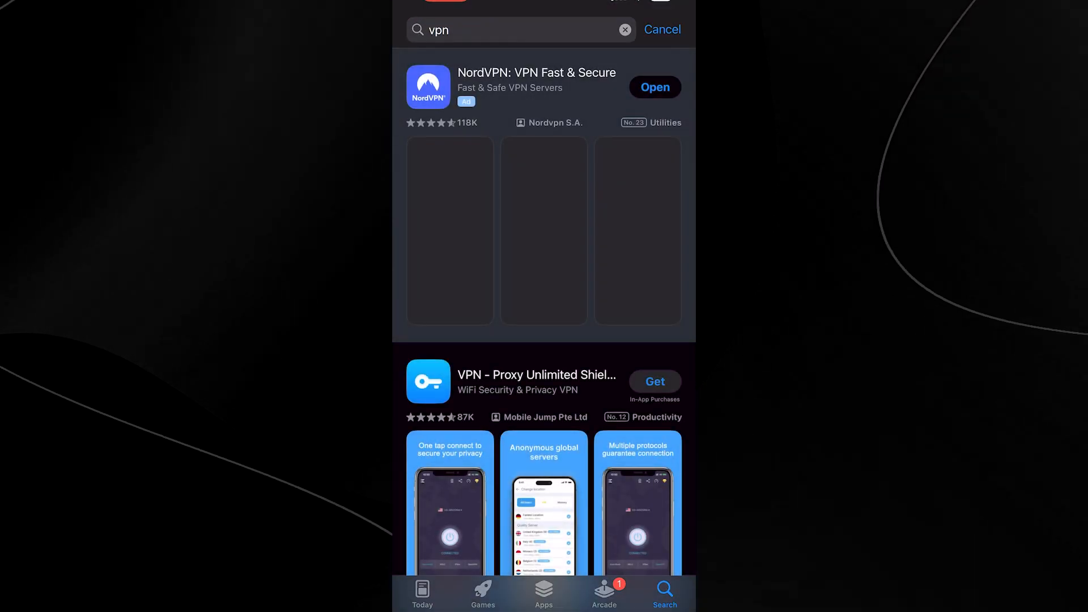
scroll(down, 3)
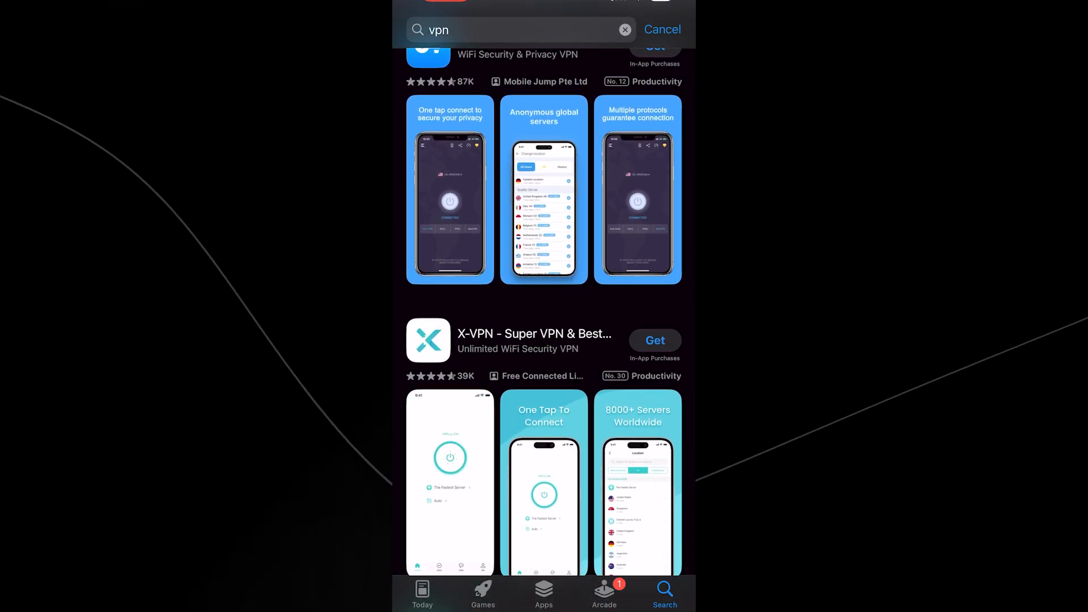
scroll(down, 3)
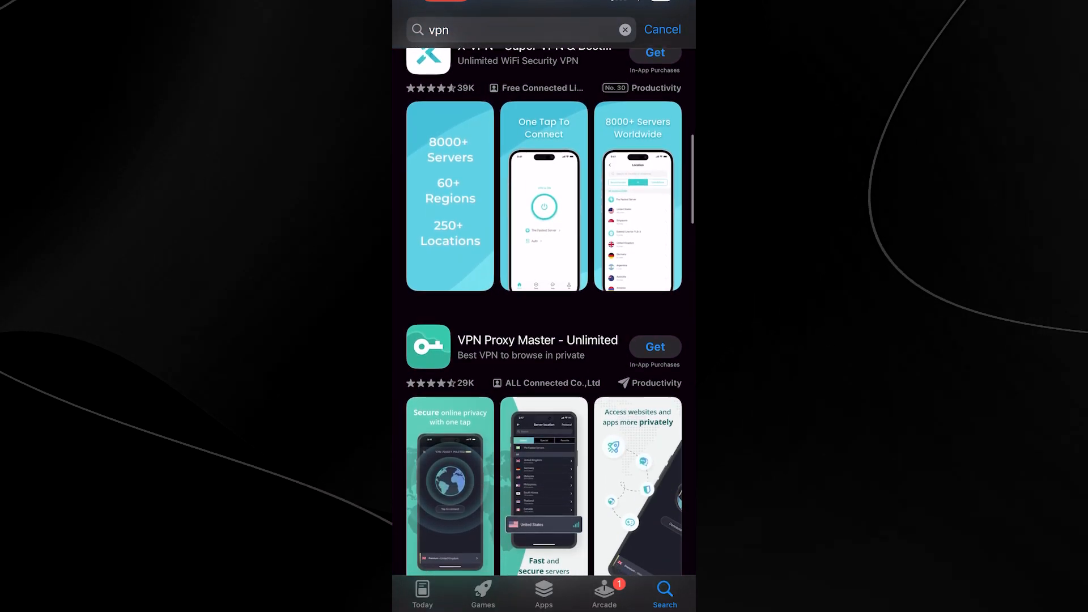
scroll(down, 3)
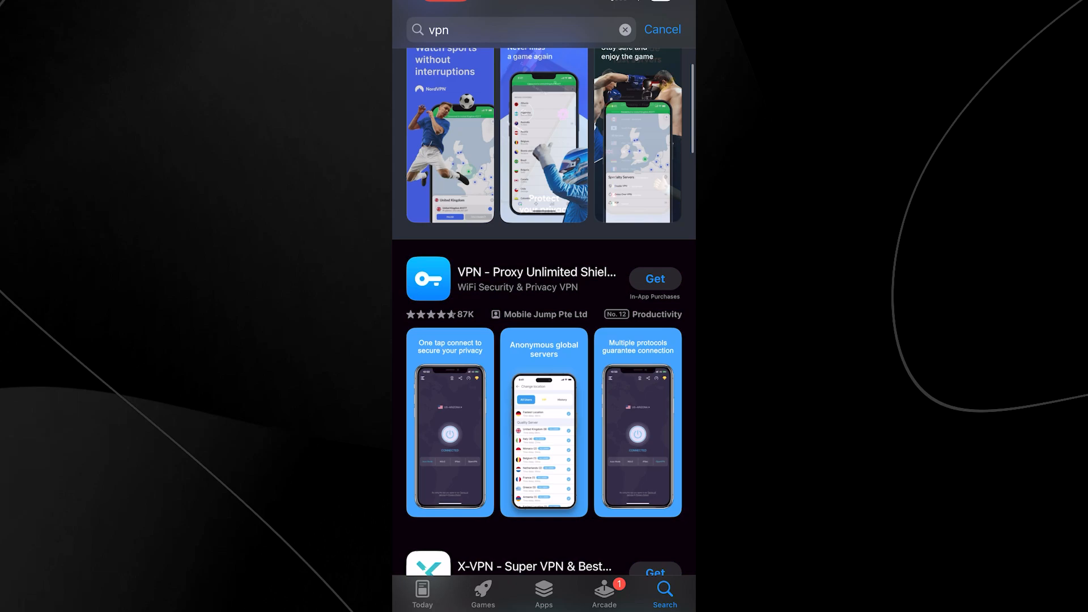
scroll(down, 3)
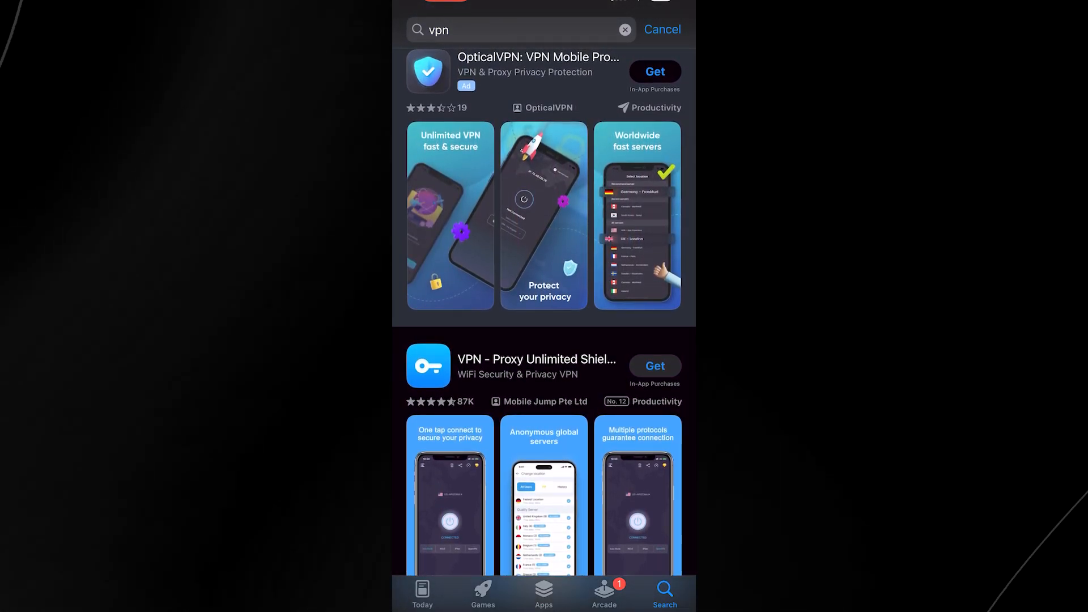
scroll(down, 3)
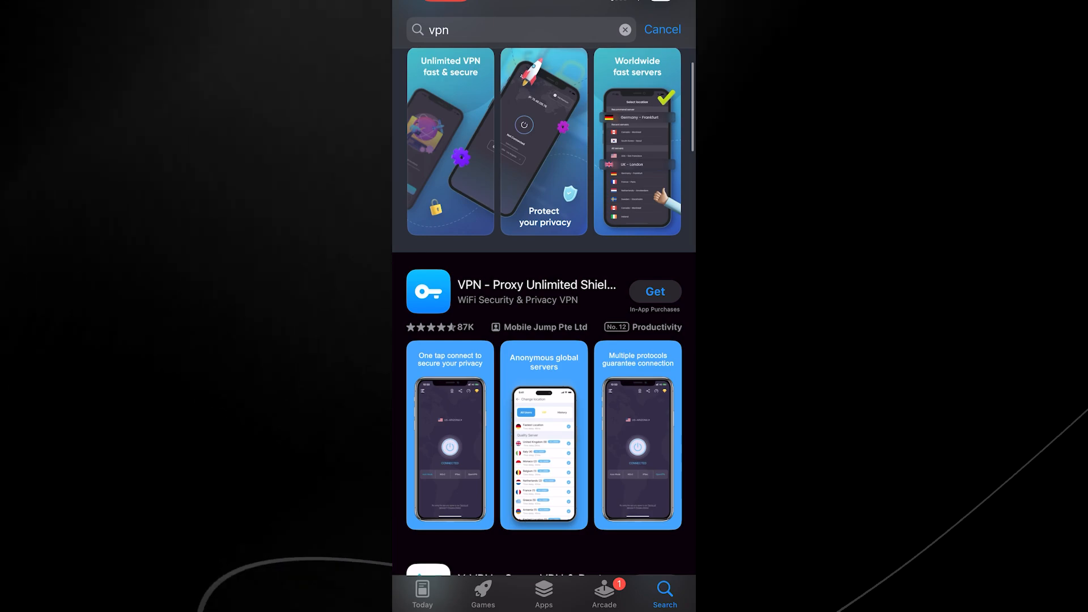
Step: Begin a new App Store query starting with 'free'
text(free)
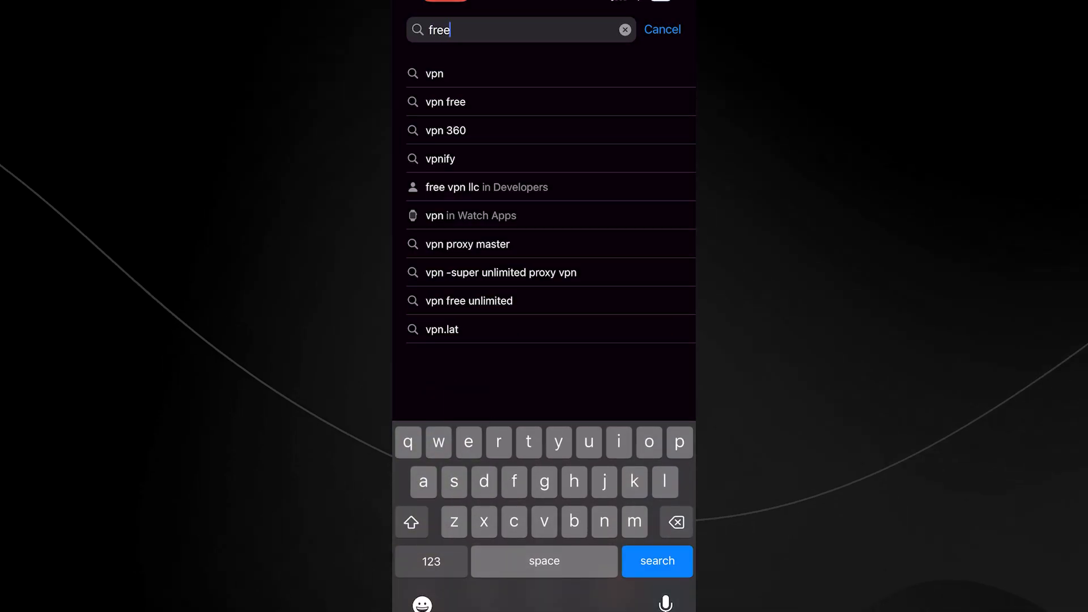
Step: Run the 'free vpn' search and scroll its results down to the Free VPN listing
key(space)
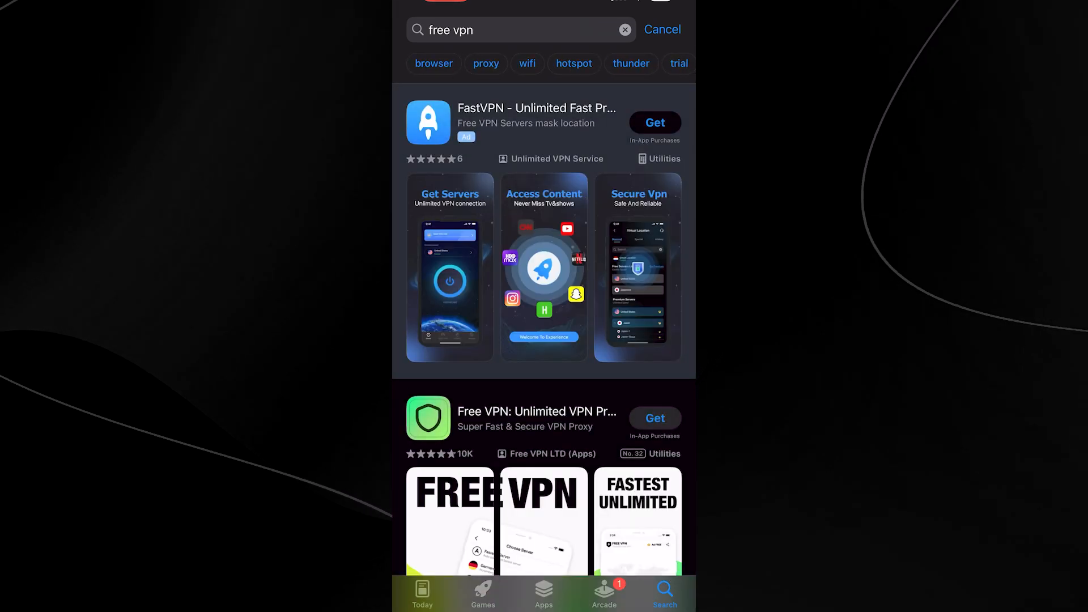
scroll(down, 3)
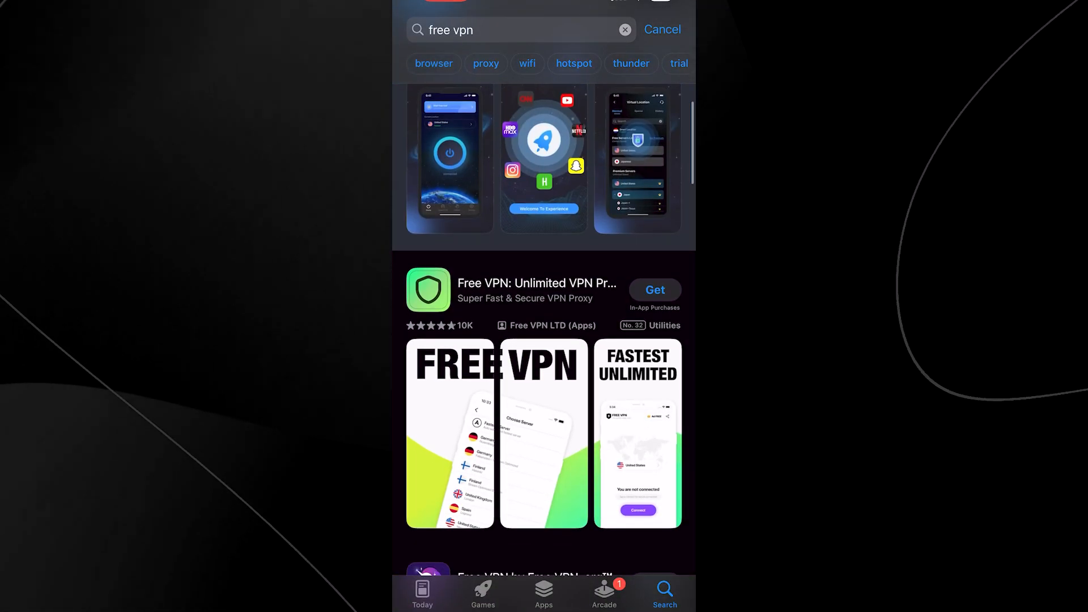
scroll(down, 3)
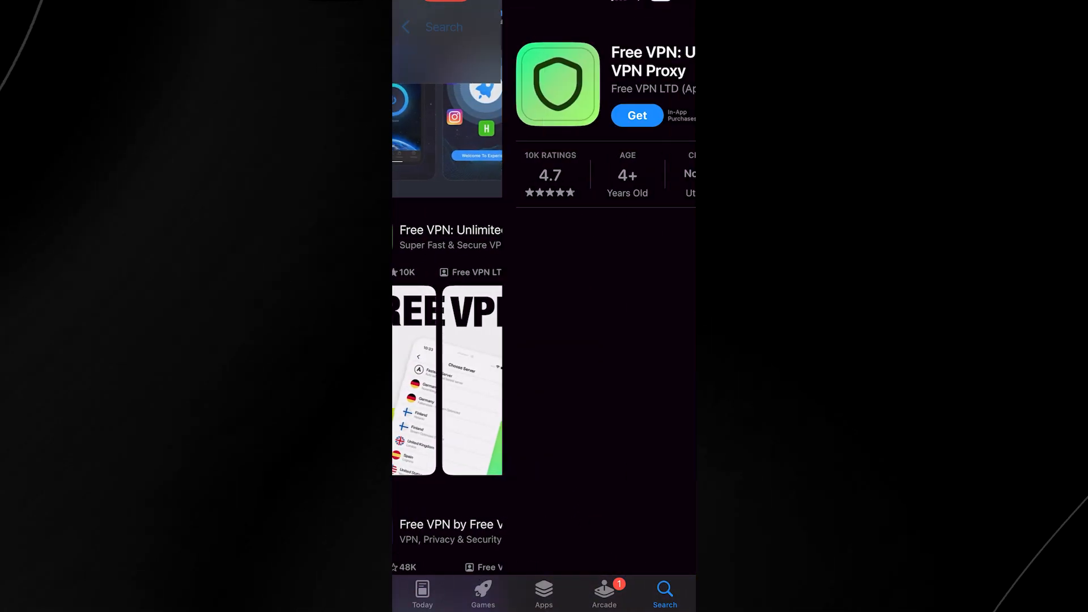
Step: Review the Free VPN app's screenshots and 4.7 rating, then return to the results
scroll(down, 3)
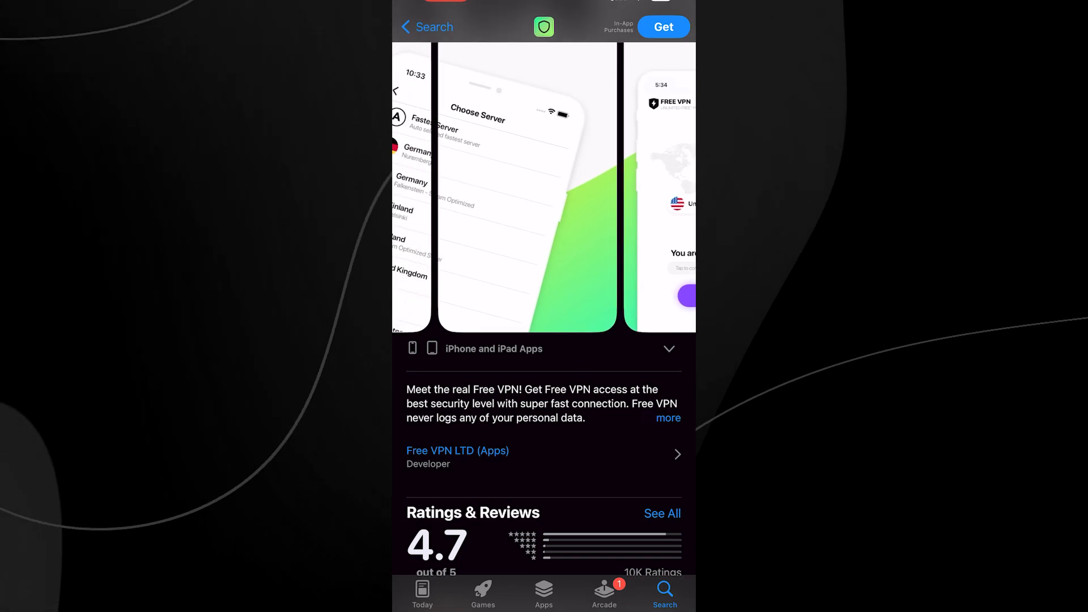
scroll(left, 3)
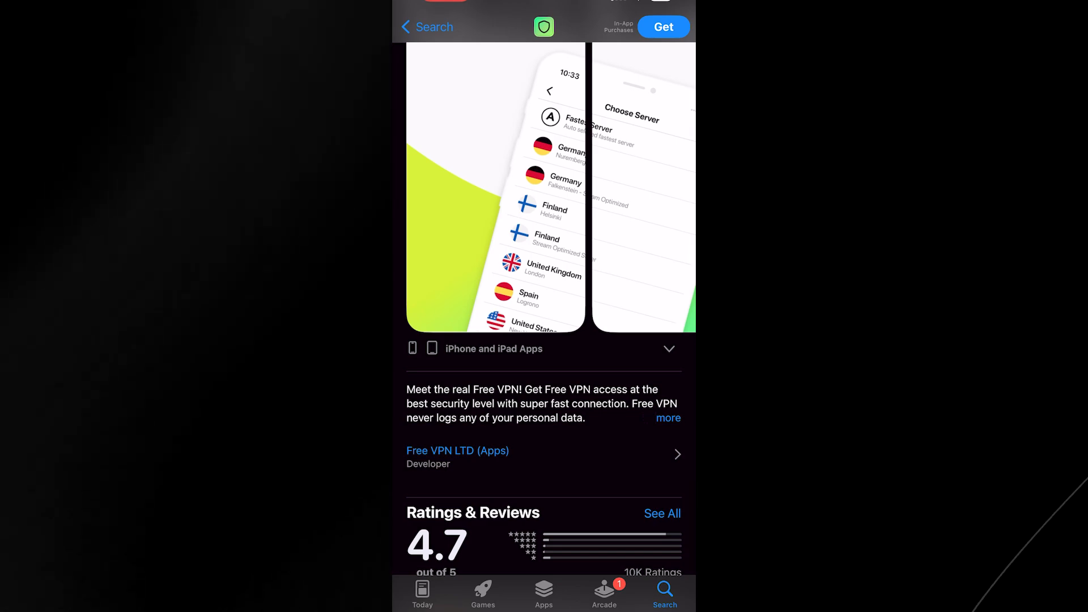
click(428, 26)
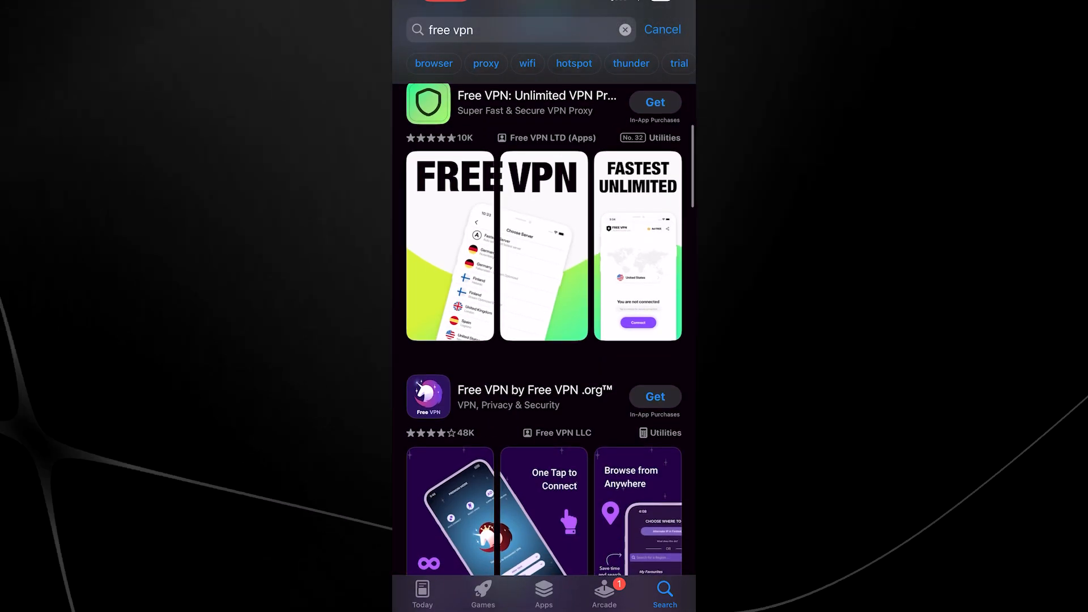
Step: Browse the free vpn results past Free VPN .org and Fast VPN Super, ending on OpenAI's X post
scroll(down, 3)
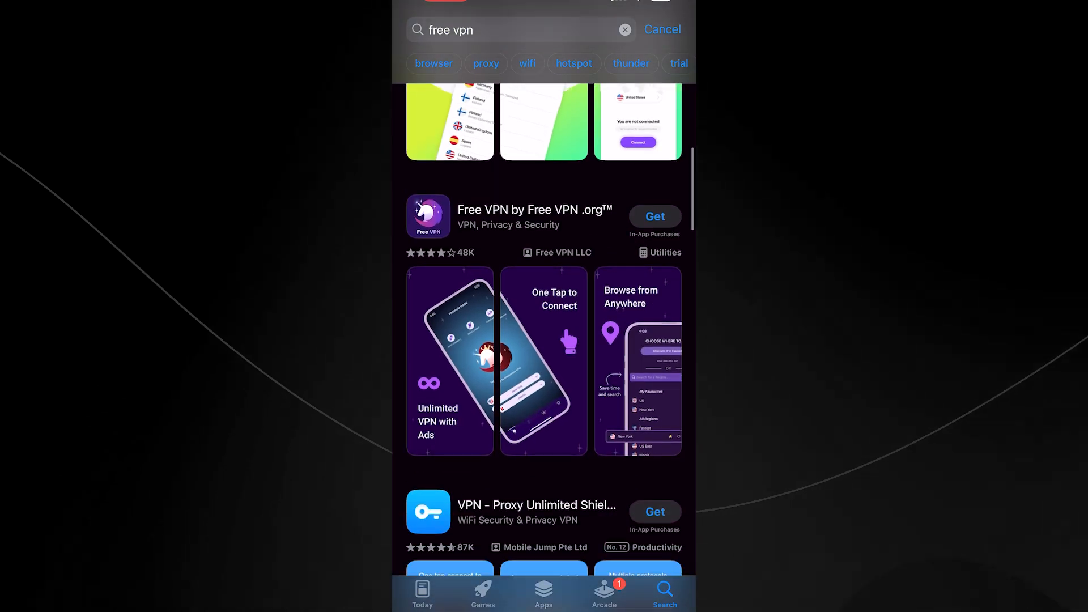
click(534, 217)
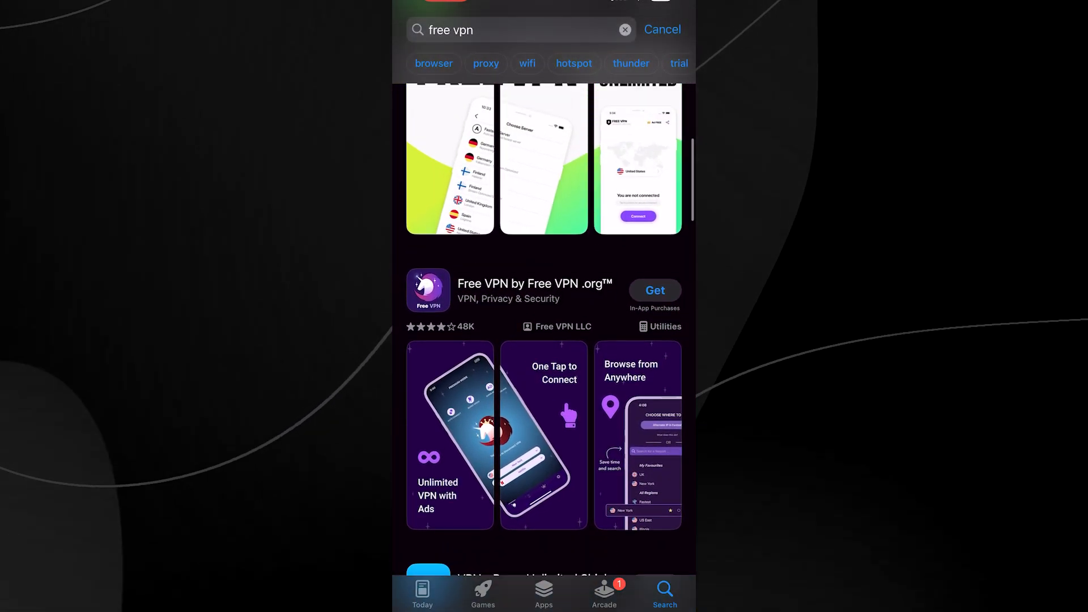
scroll(down, 3)
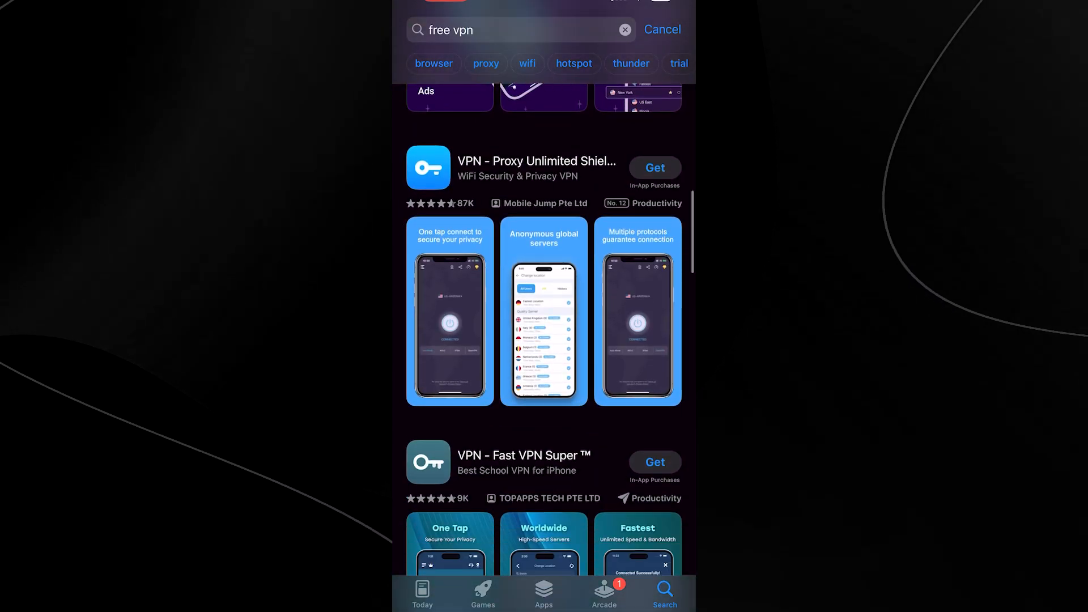
scroll(down, 3)
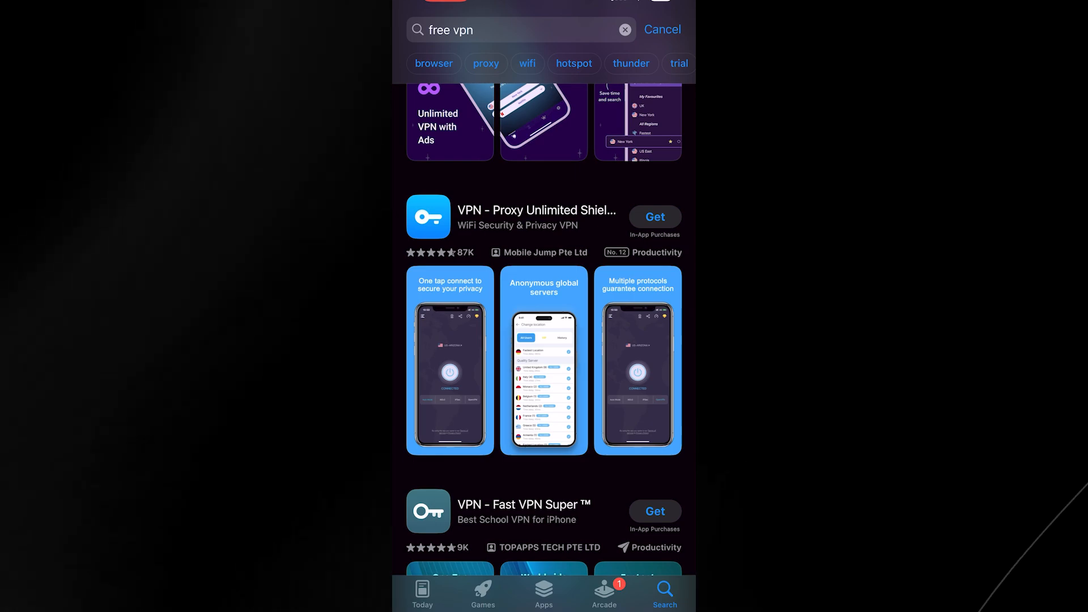
scroll(down, 3)
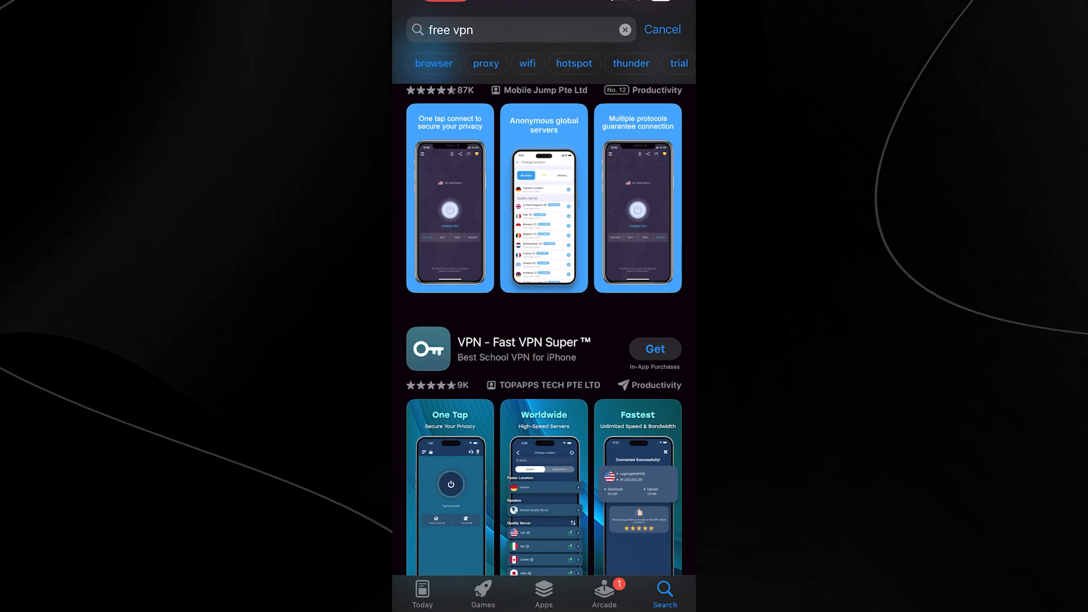
scroll(down, 3)
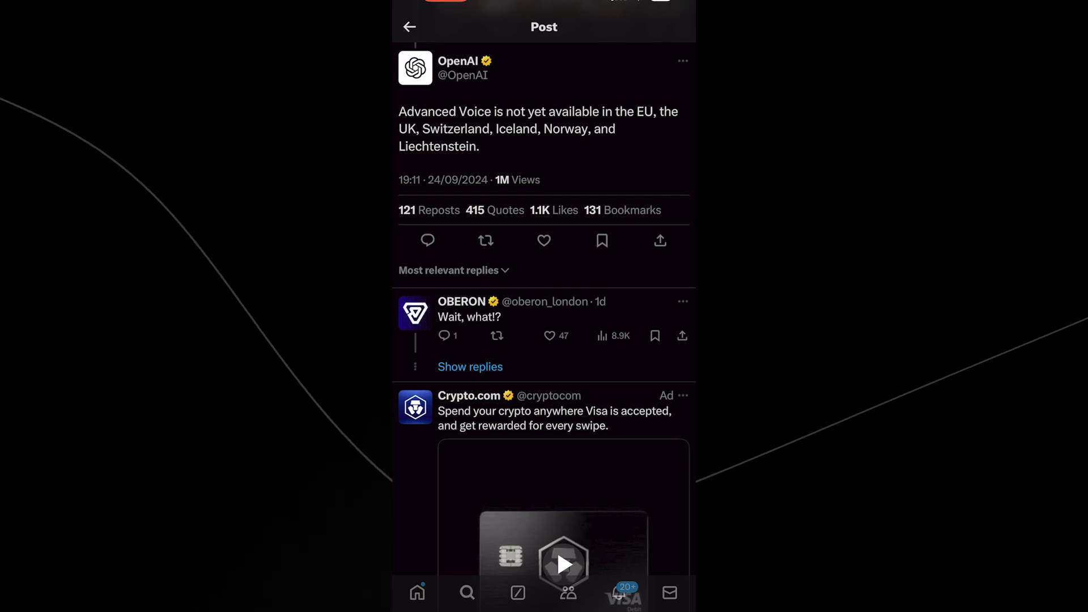
scroll(down, 3)
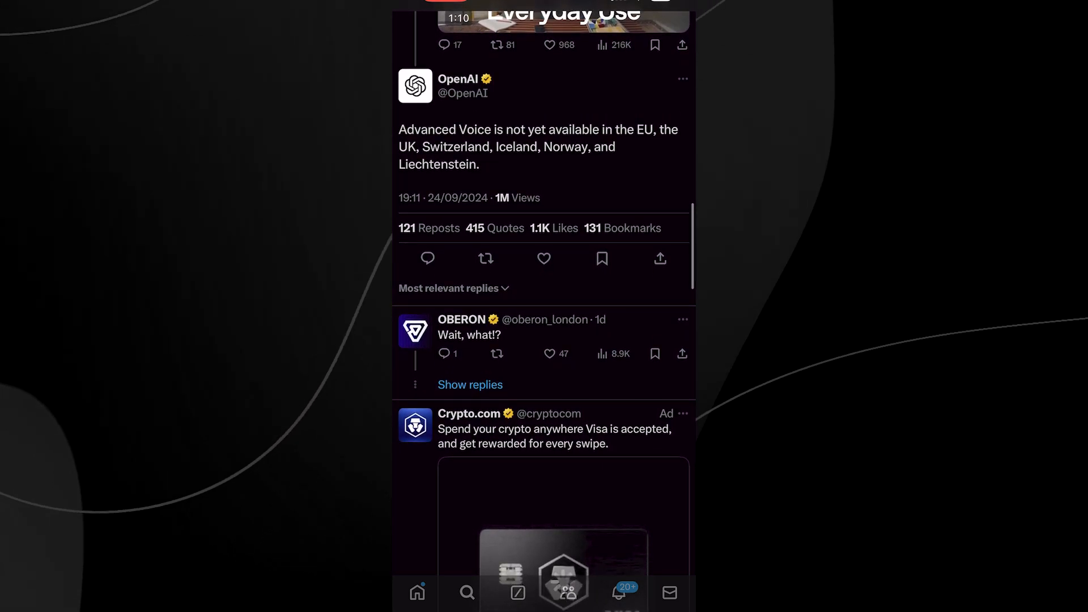